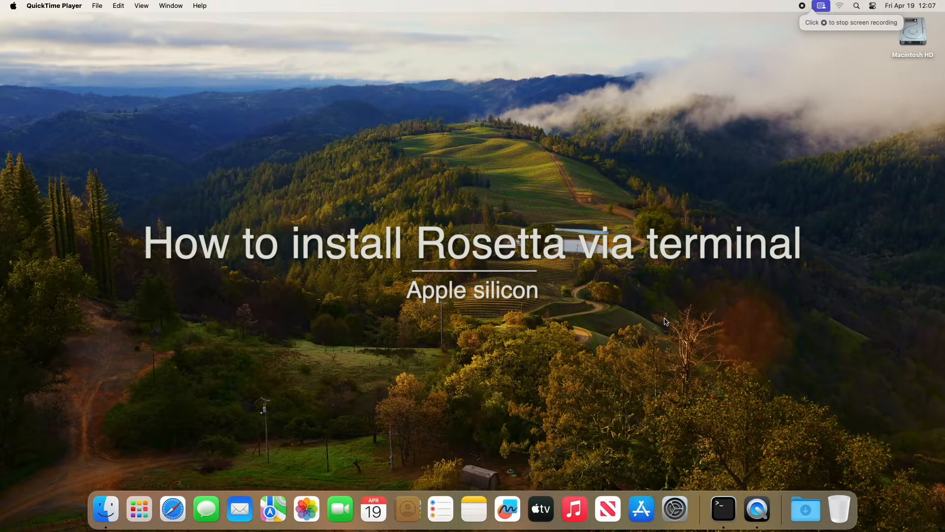
mouse_move(722, 509)
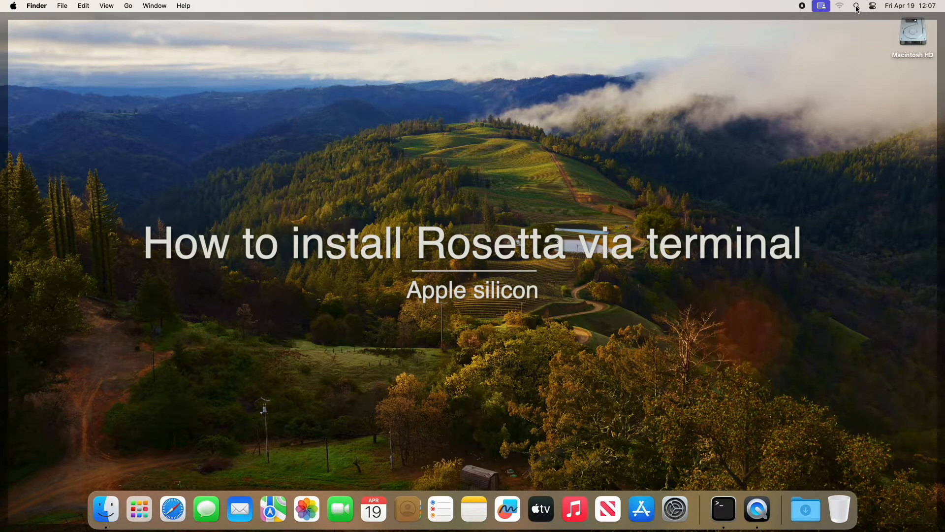
mouse_move(862, 4)
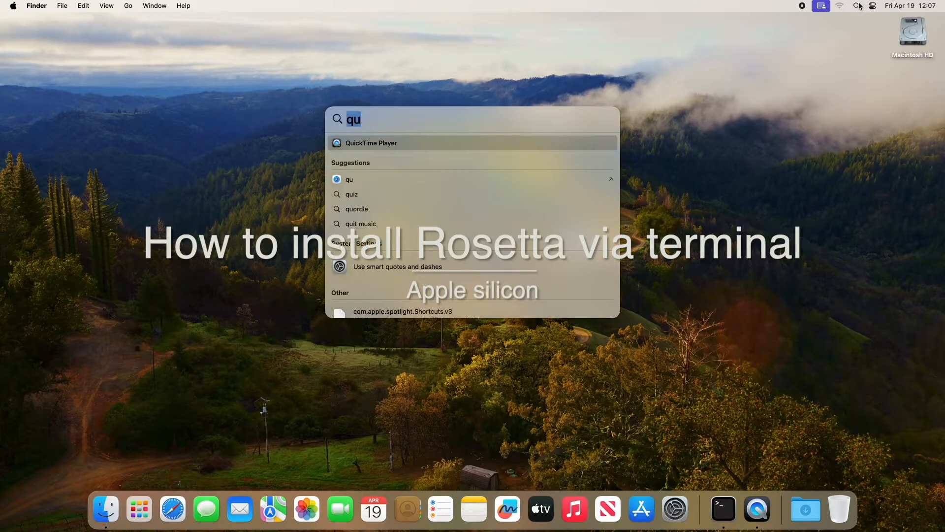
Search for Terminal and launch it from the search results
text(ermon)
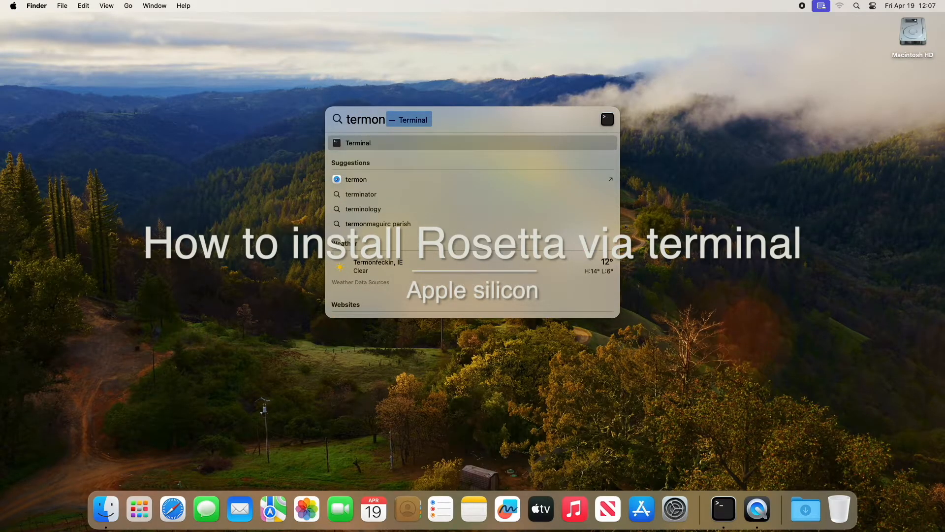
click(358, 143)
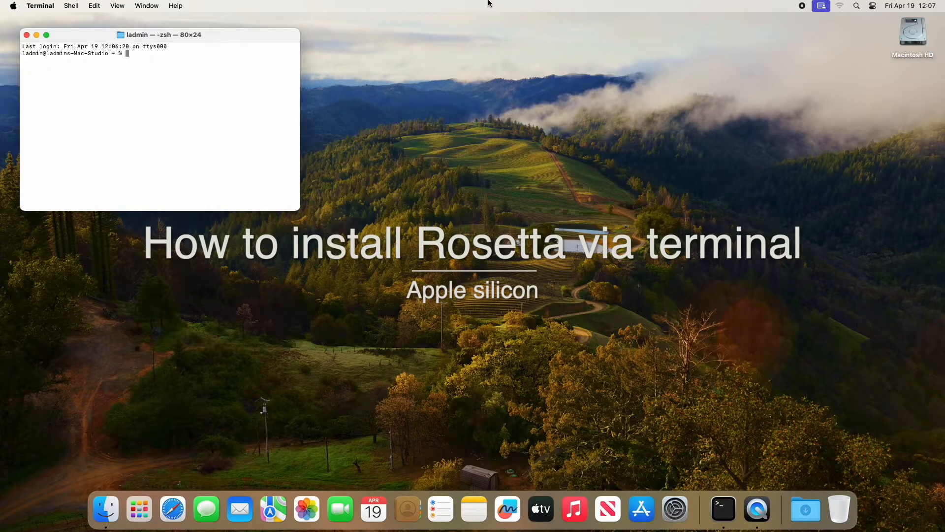
Centre the Terminal window and enter 'softwareupdate --install-rosetta' at the prompt
drag(159, 35, 348, 56)
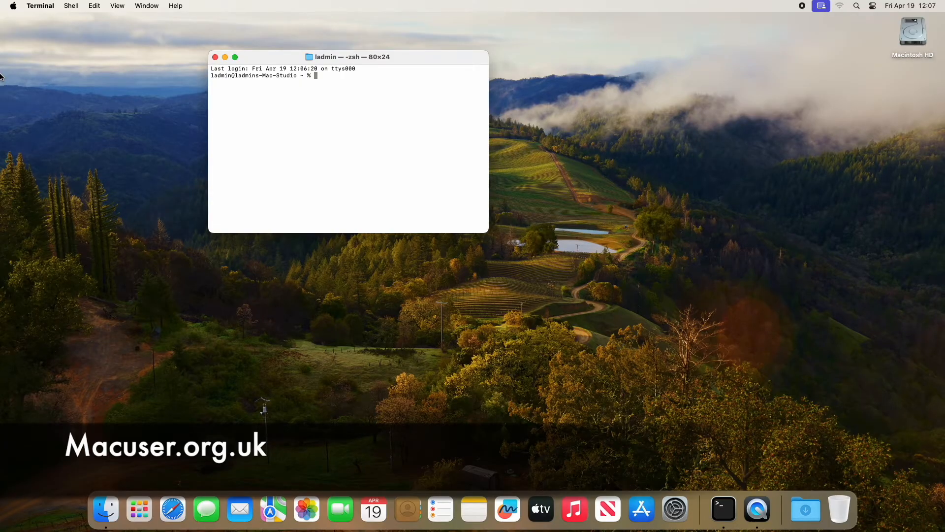
text(softwareupdate --install-rosetta)
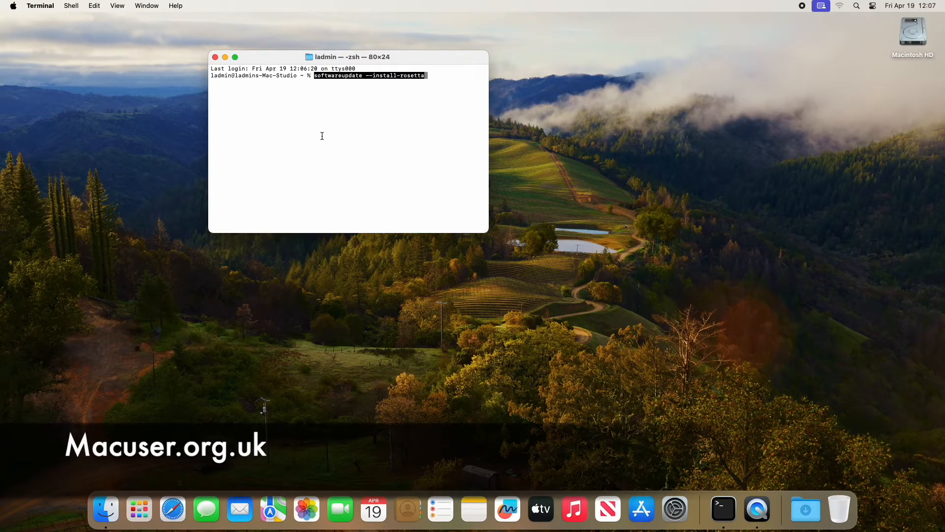
Run the Rosetta install command and accept the licence with A
key(Return)
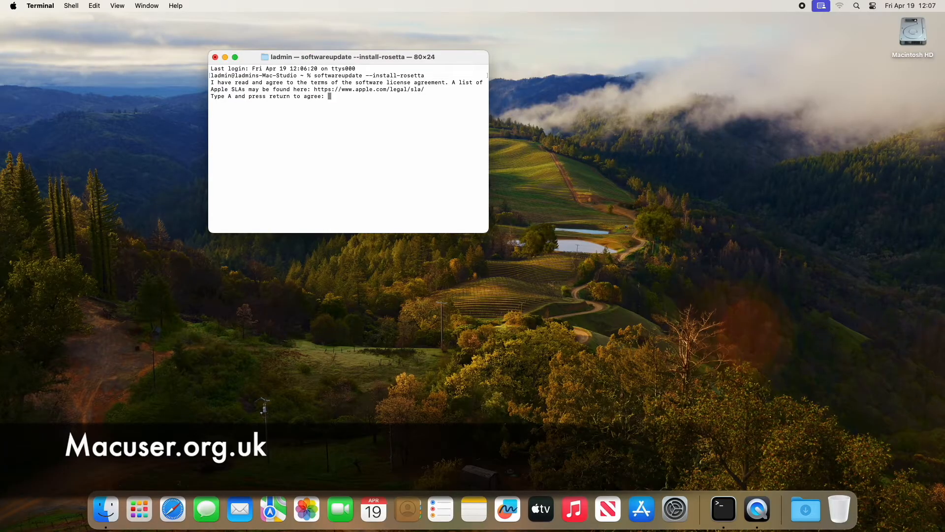
text(A)
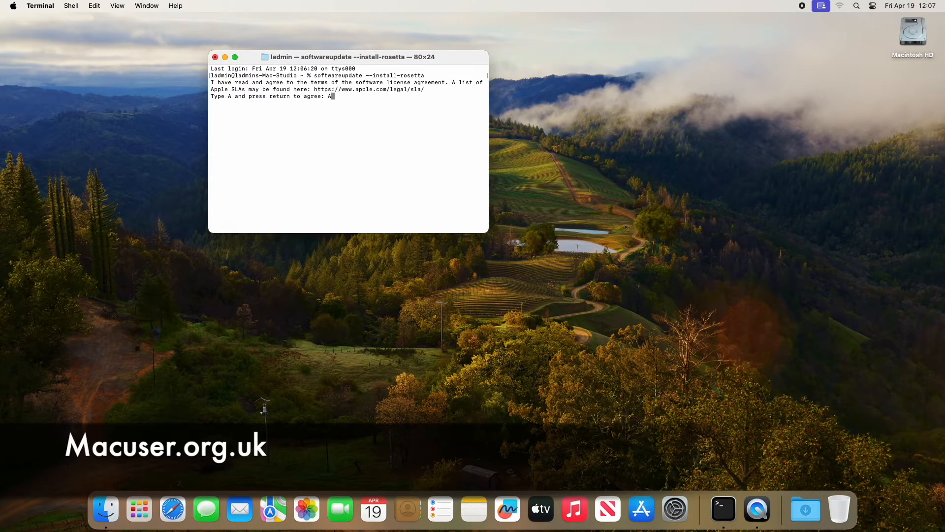
key(return)
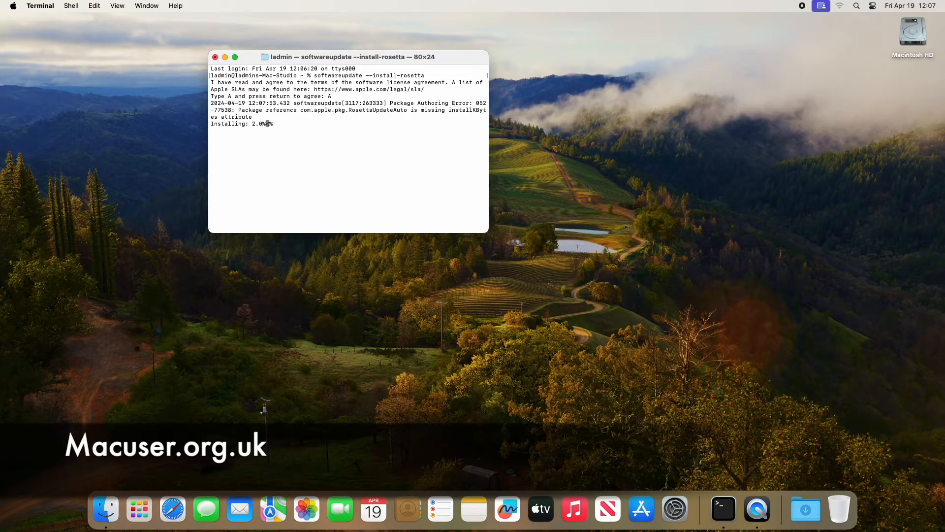